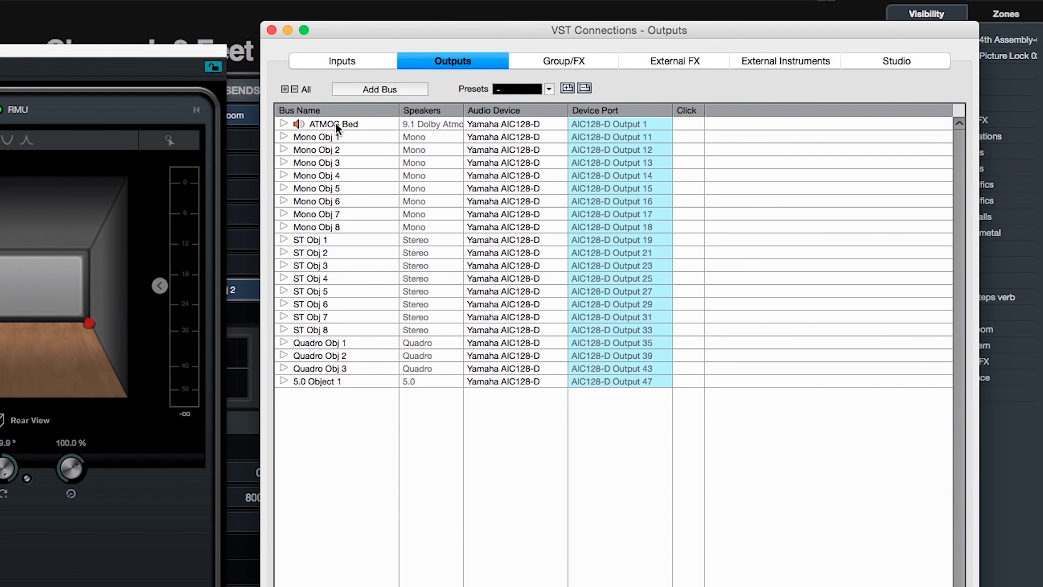
mouse_move(284, 134)
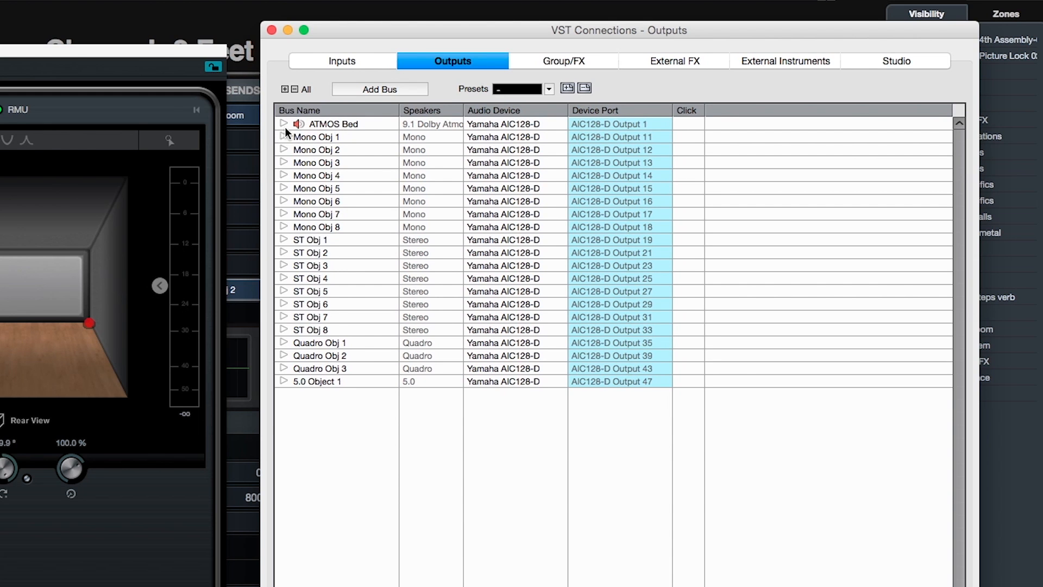
Expand and collapse the ATMOS Bed bus, then put the 2 Feet panner on ST Obj 2.
left_click(284, 124)
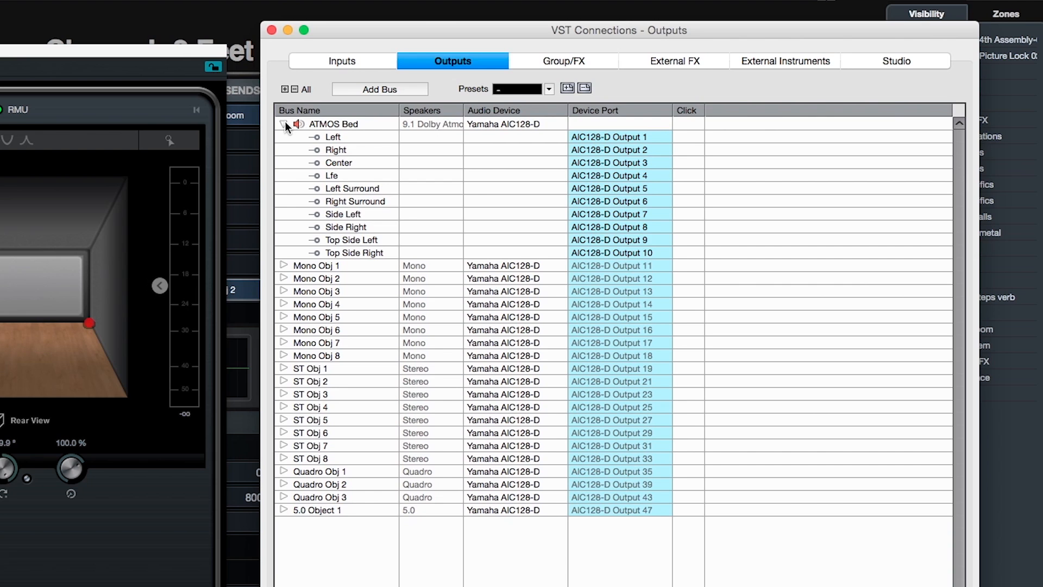
left_click(284, 127)
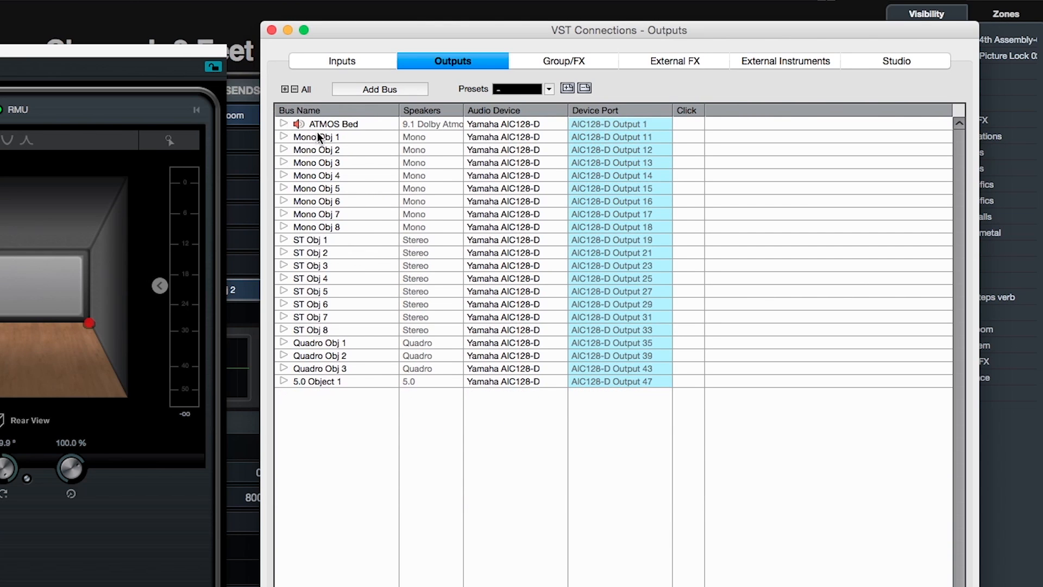
mouse_move(319, 392)
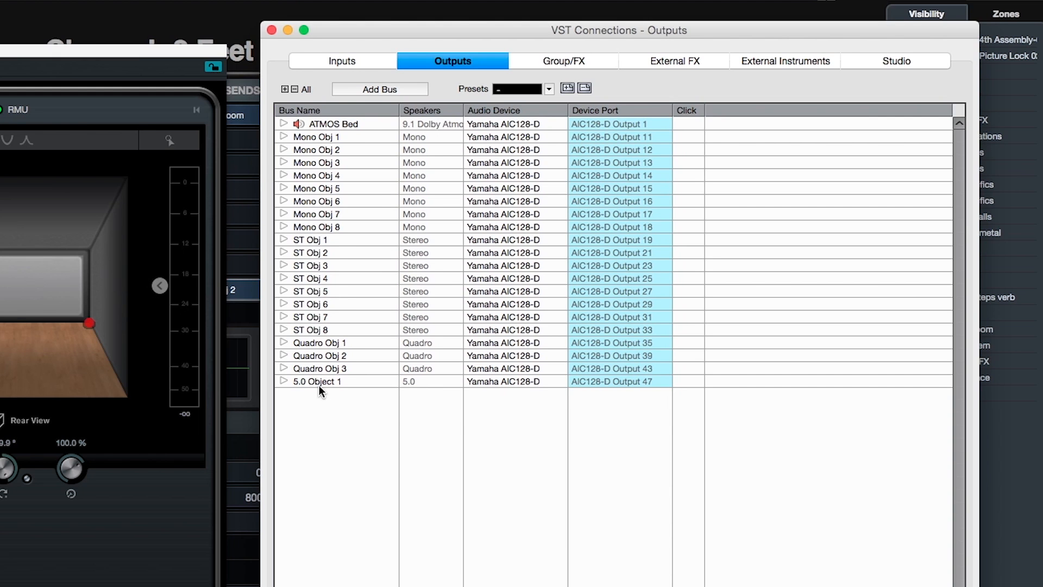
mouse_move(347, 149)
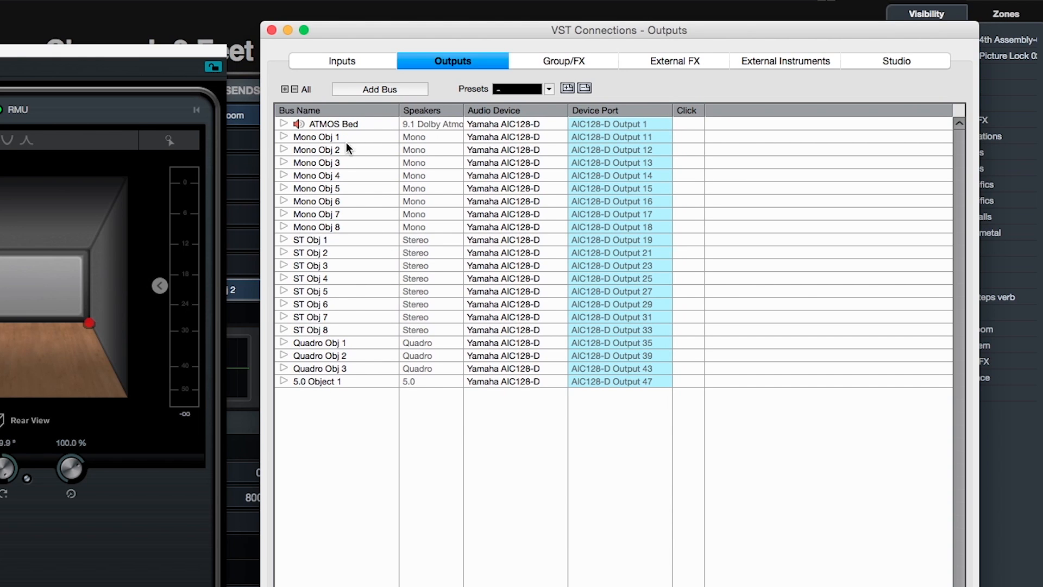
mouse_move(346, 232)
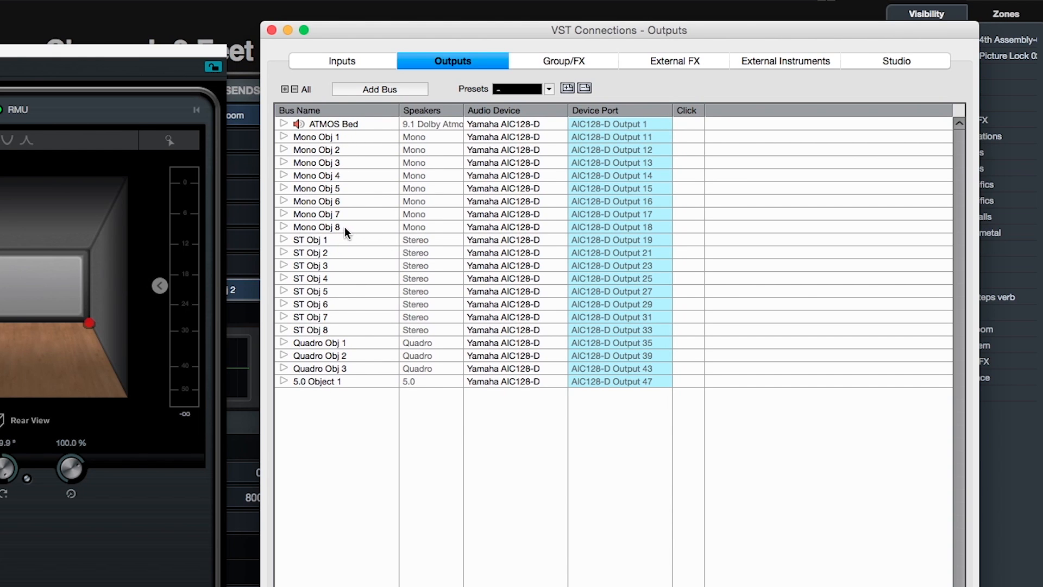
mouse_move(314, 291)
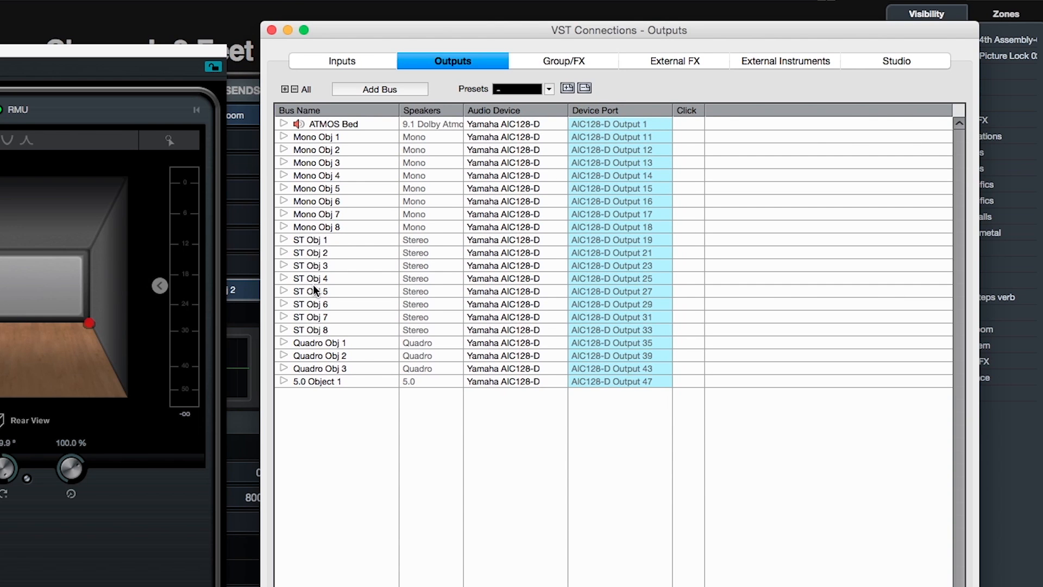
mouse_move(283, 241)
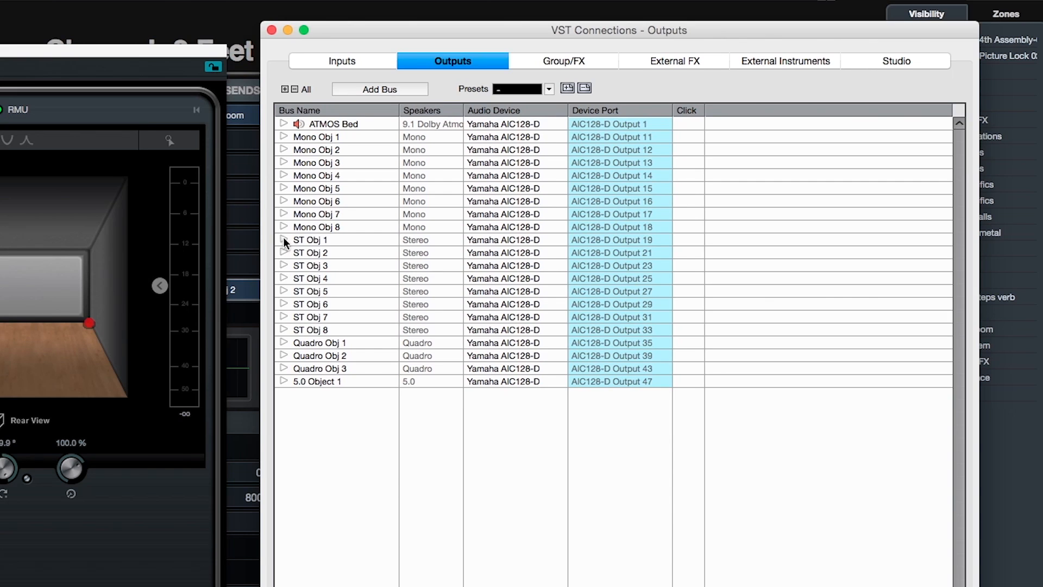
mouse_move(322, 374)
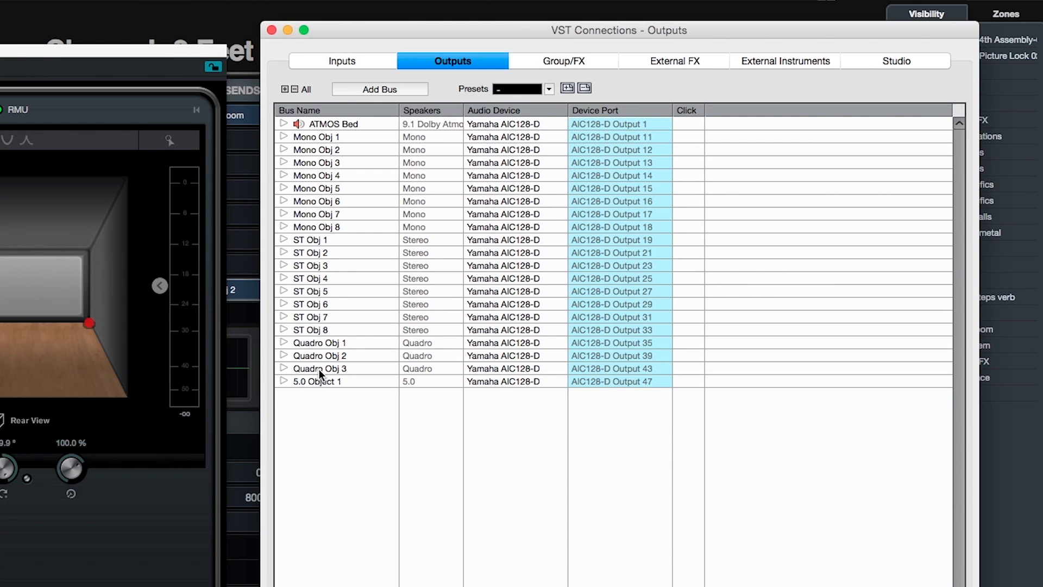
mouse_move(324, 381)
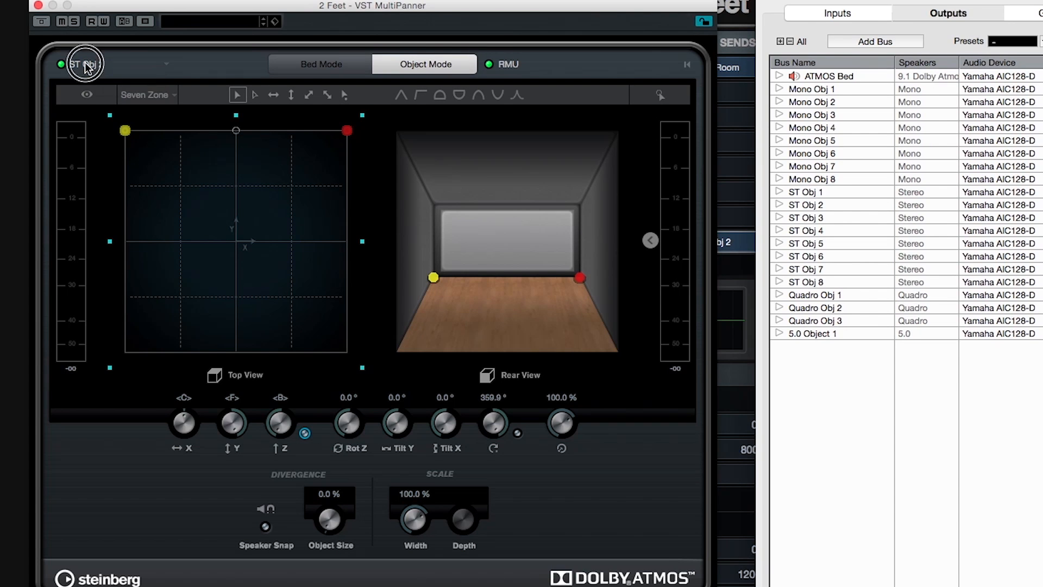
left_click(85, 64)
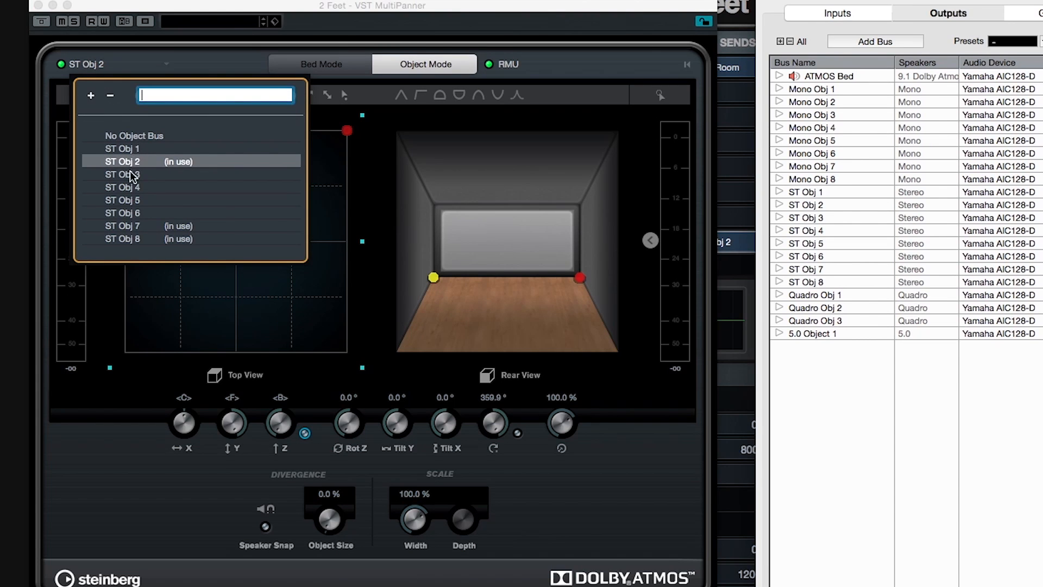
mouse_move(129, 173)
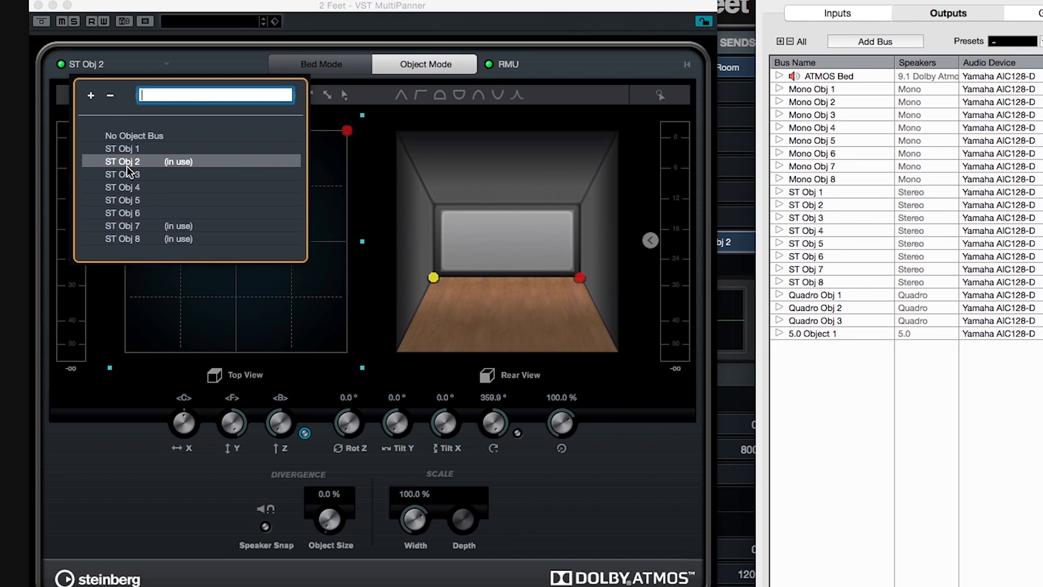
mouse_move(136, 168)
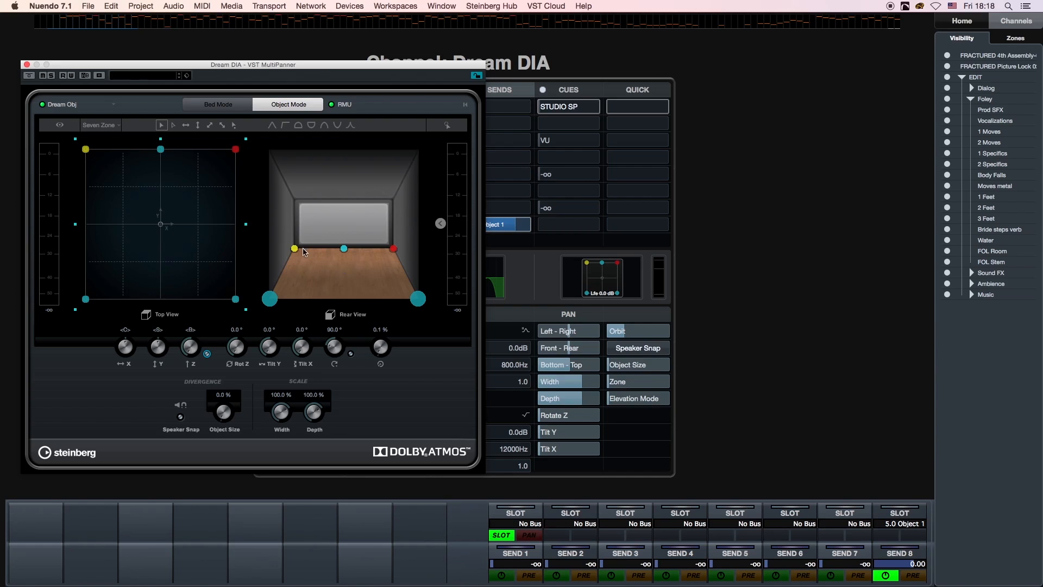
mouse_move(281, 275)
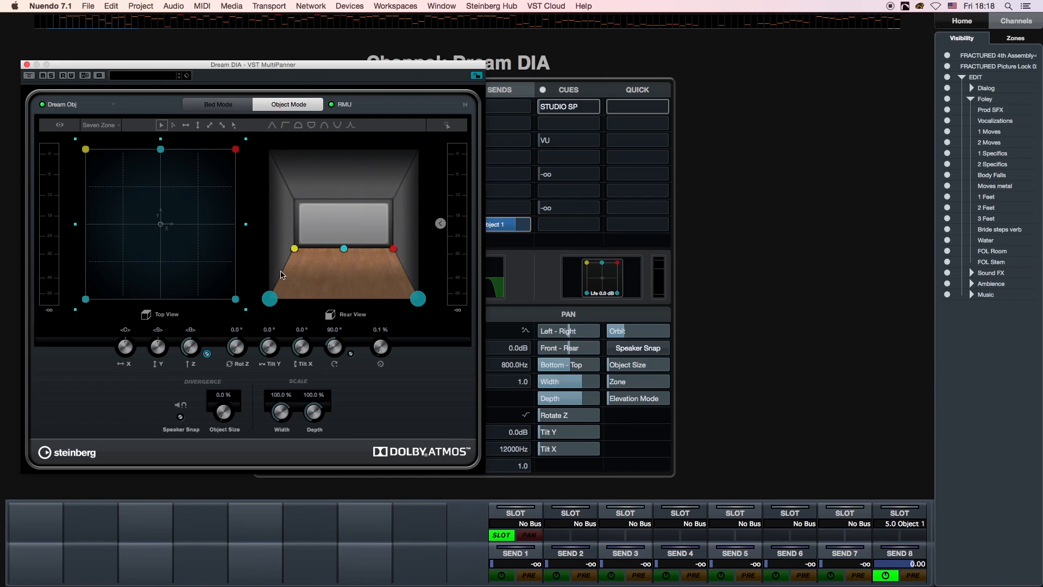
mouse_move(151, 66)
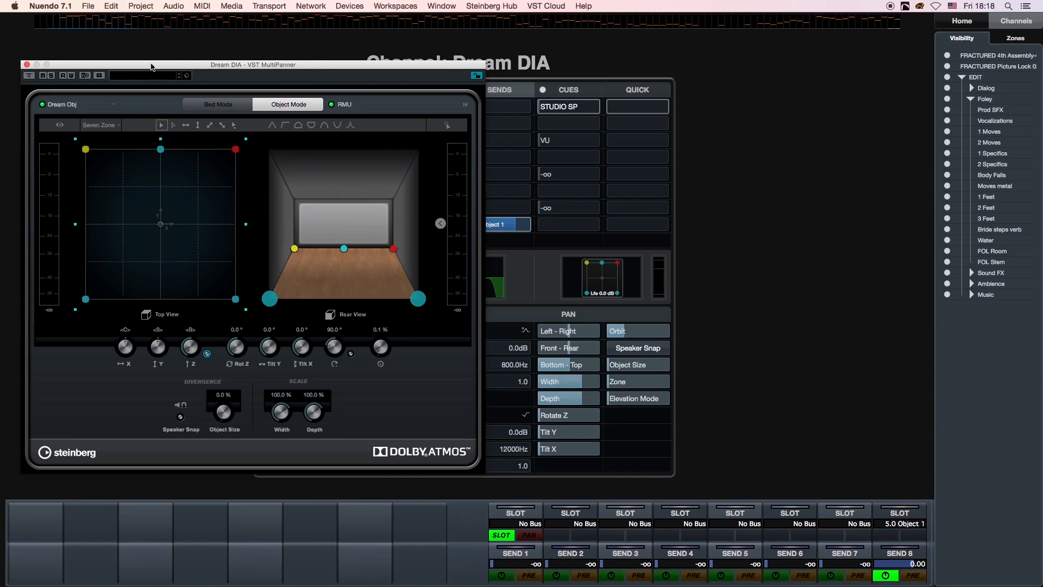
mouse_move(60, 106)
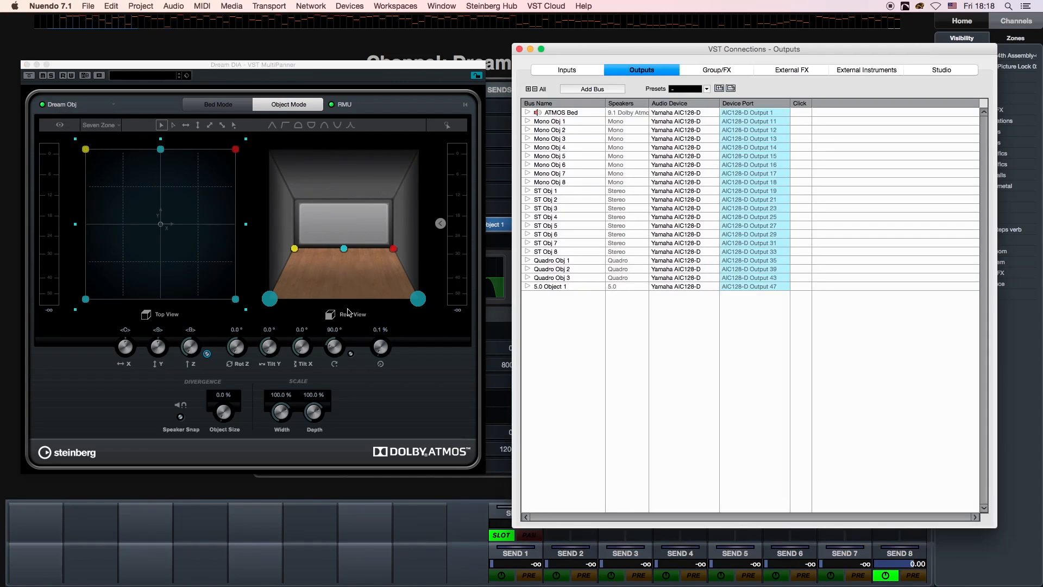
Expand 5.0 Object 1 to show its five channels on outputs 47–51.
left_click(528, 287)
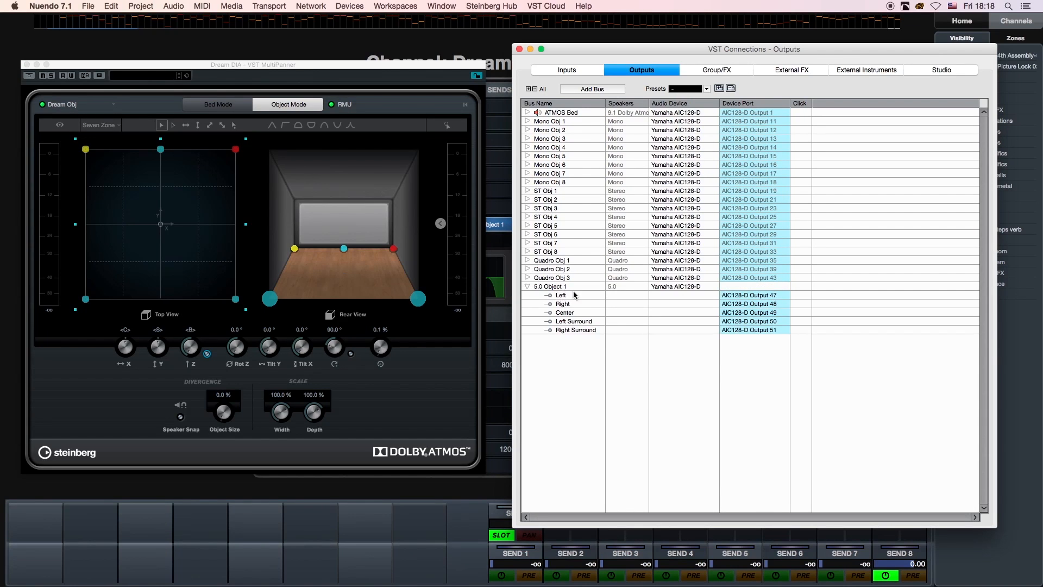
mouse_move(592, 338)
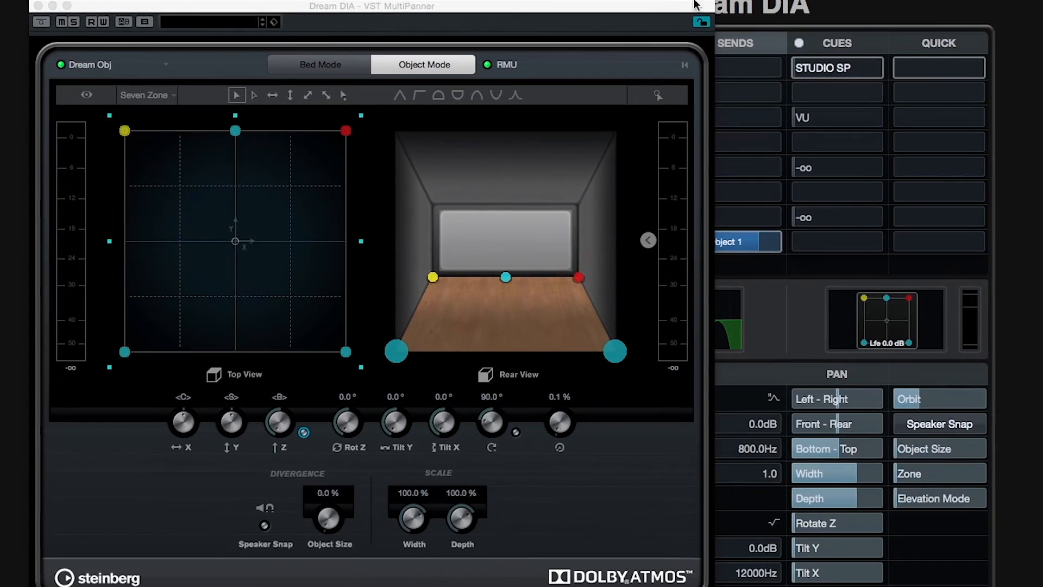
Confirm Dream DIA's MultiPanner object bus list shows 5.0 Object 1 in use.
left_click(107, 64)
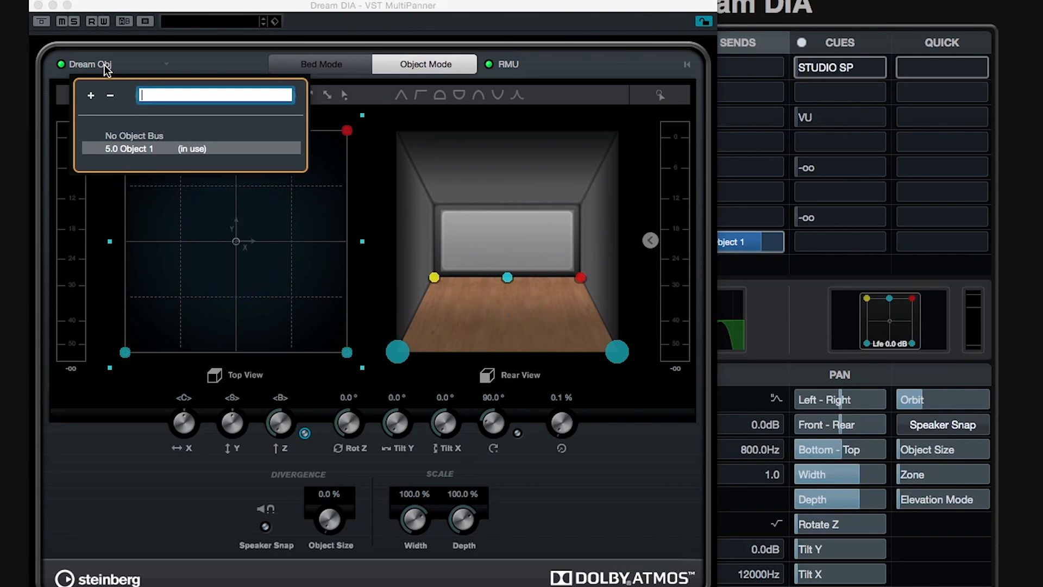
mouse_move(109, 163)
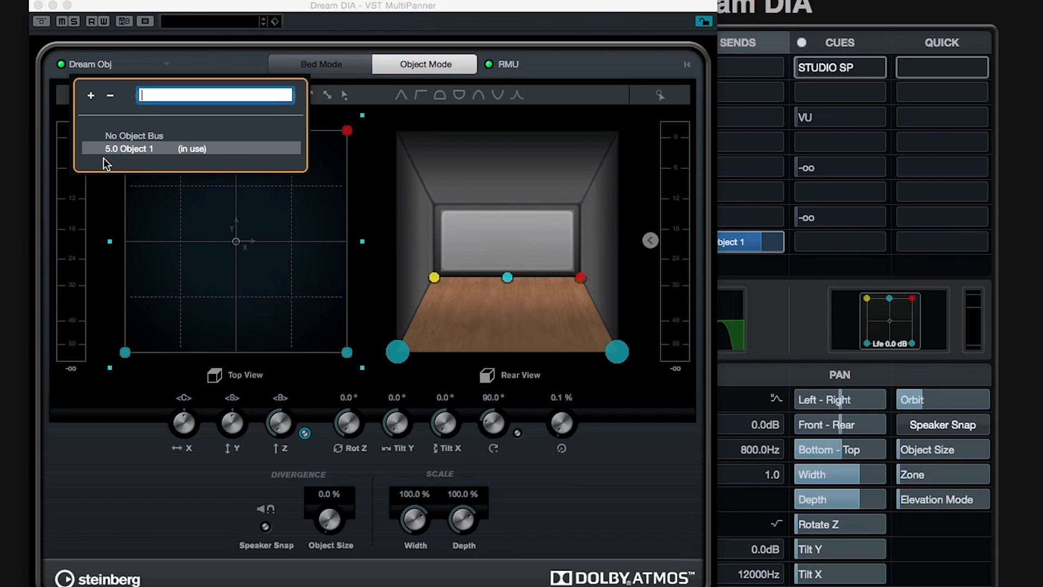
mouse_move(228, 157)
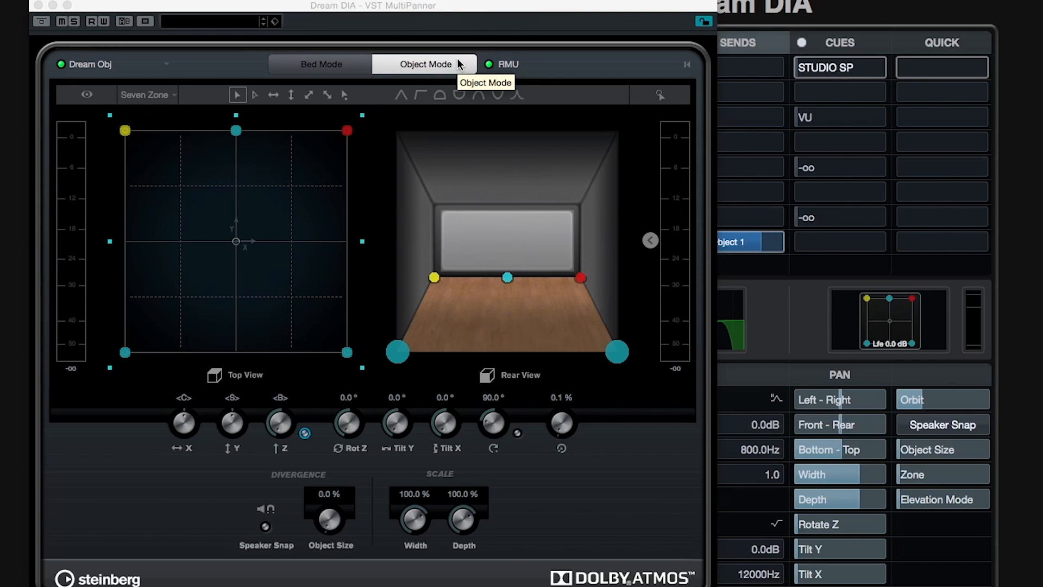
mouse_move(464, 321)
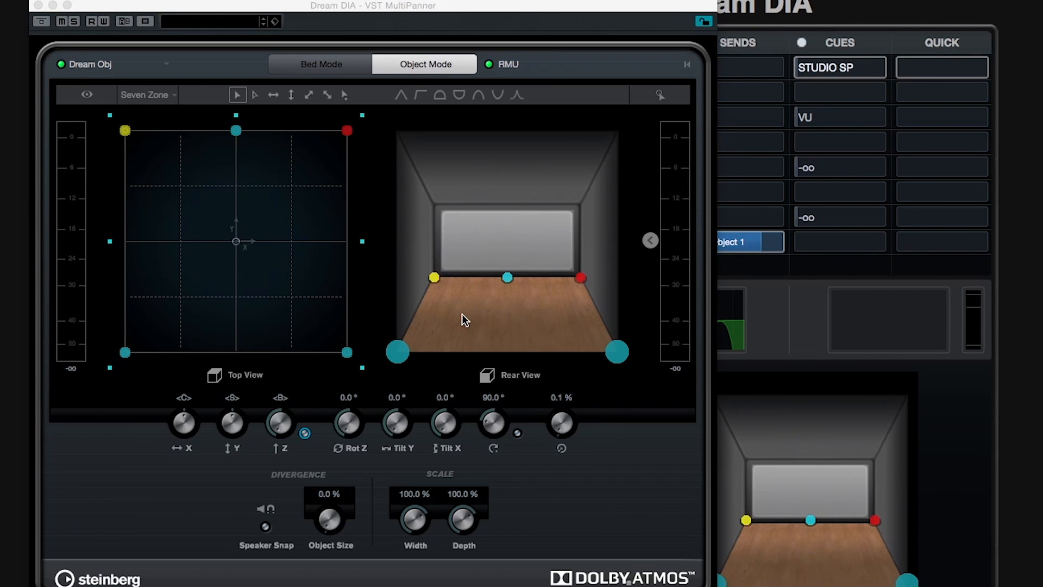
mouse_move(415, 313)
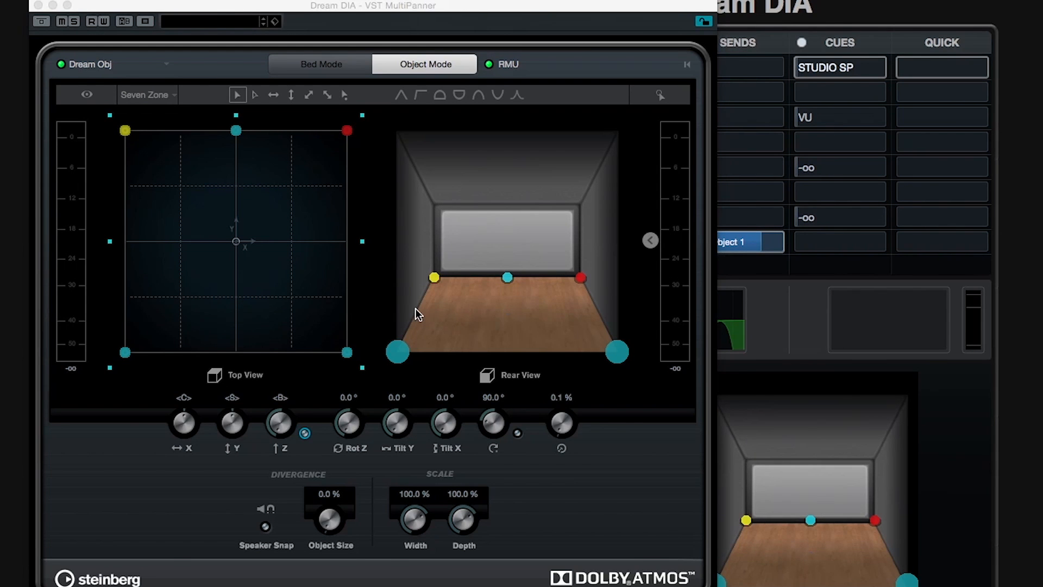